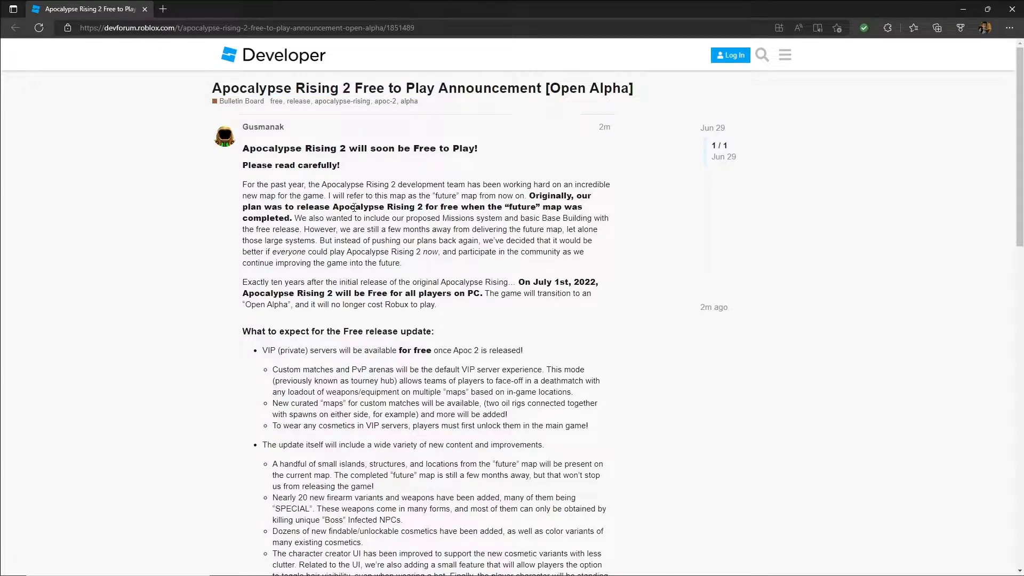
{"action": "mouse_move", "coordinate": [349, 314]}
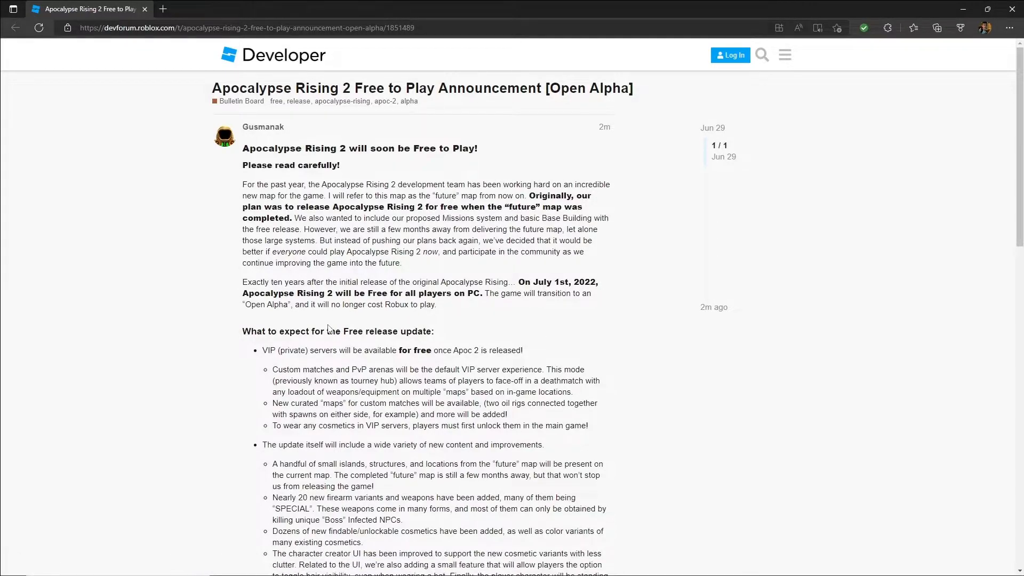
{"action": "mouse_move", "coordinate": [318, 365]}
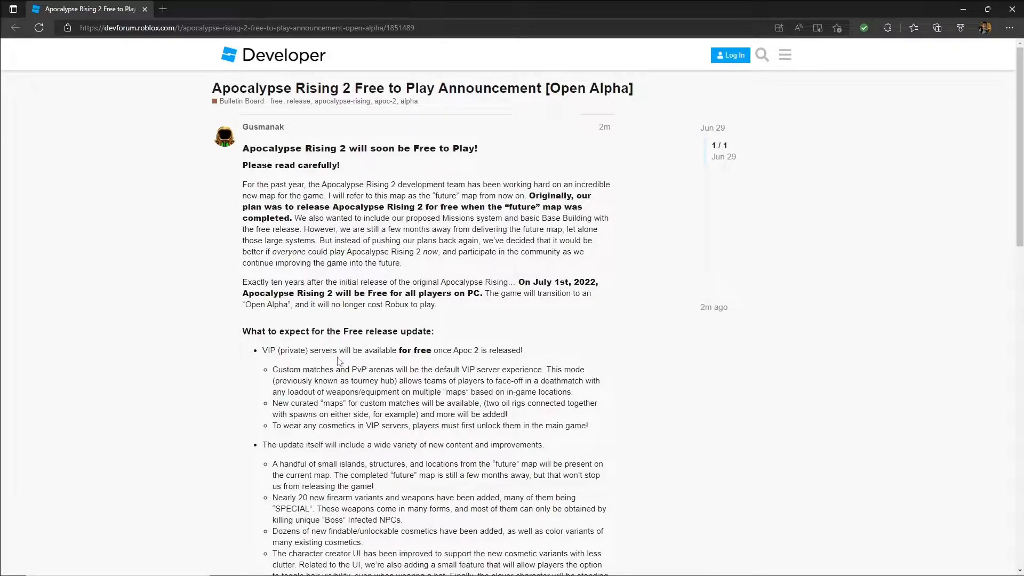
- Read down through the free-release update list and Open Alpha notes to the future-updates heading
{"action": "scroll", "scroll_direction": "down", "scroll_amount": 3}
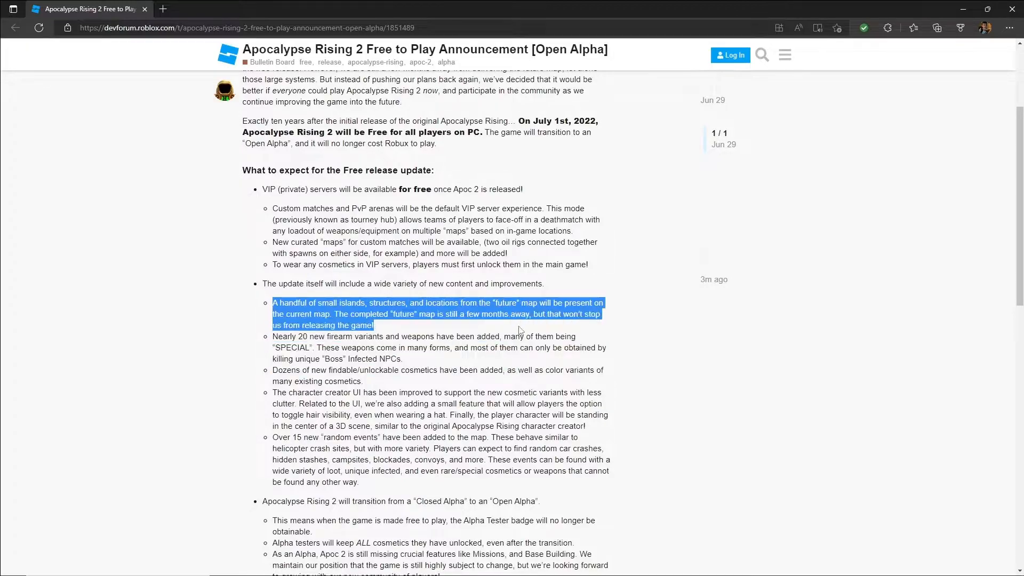
{"action": "left_click", "coordinate": [476, 384]}
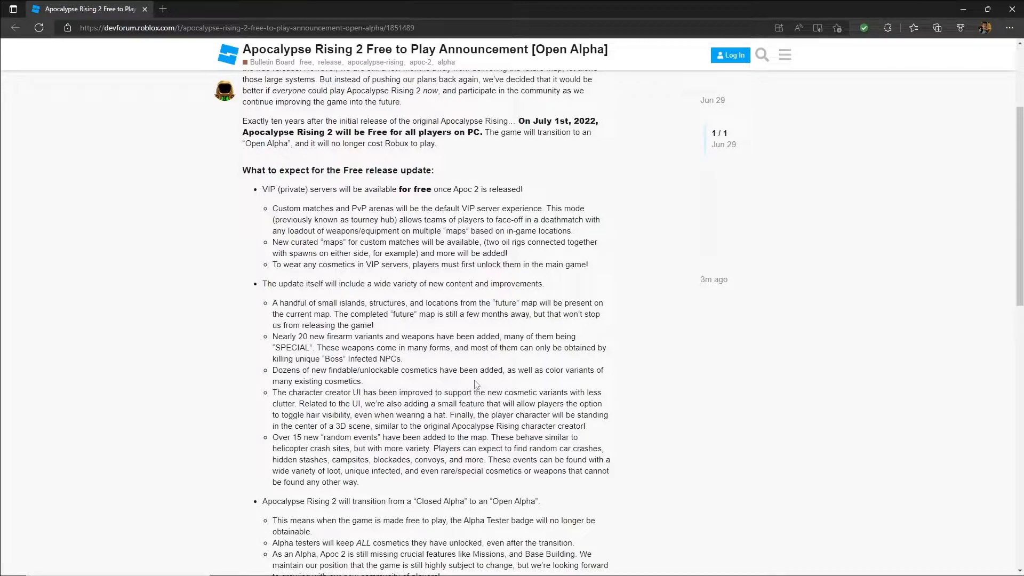
{"action": "scroll", "scroll_direction": "down", "scroll_amount": 3}
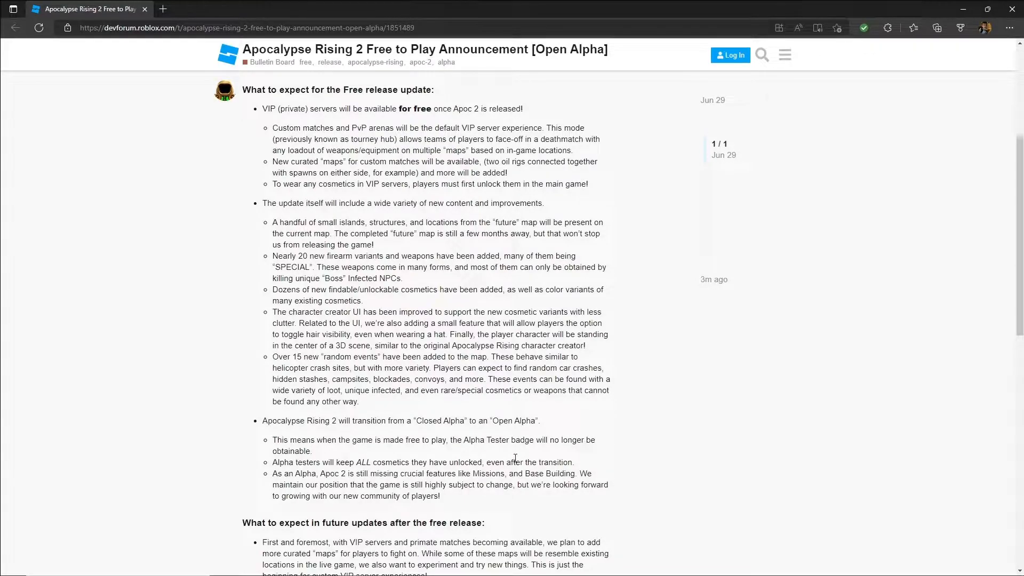
{"action": "scroll", "scroll_direction": "down", "scroll_amount": 3}
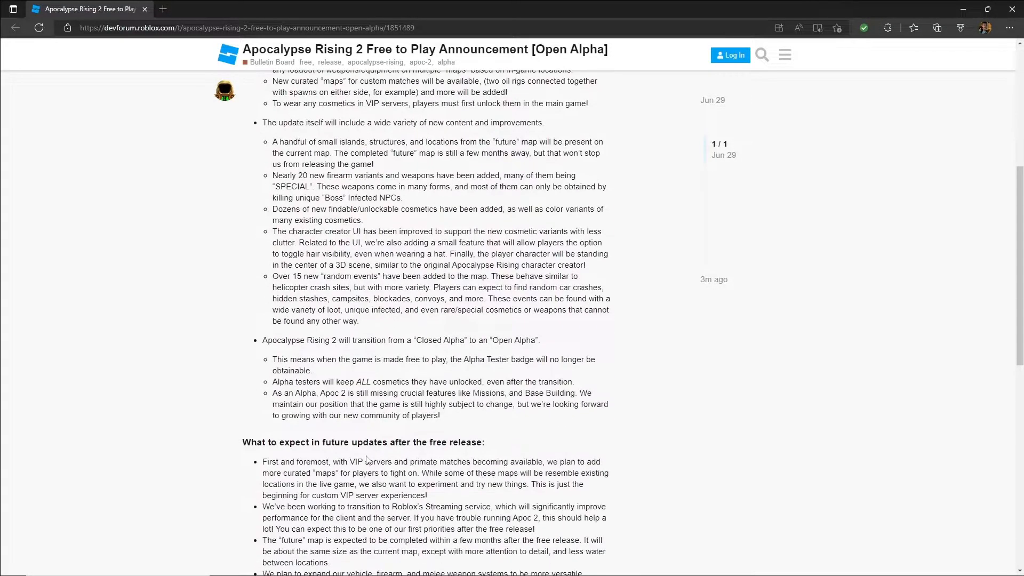
- Return to the post's title, author line and opening paragraphs
{"action": "scroll", "scroll_direction": "up", "scroll_amount": 3}
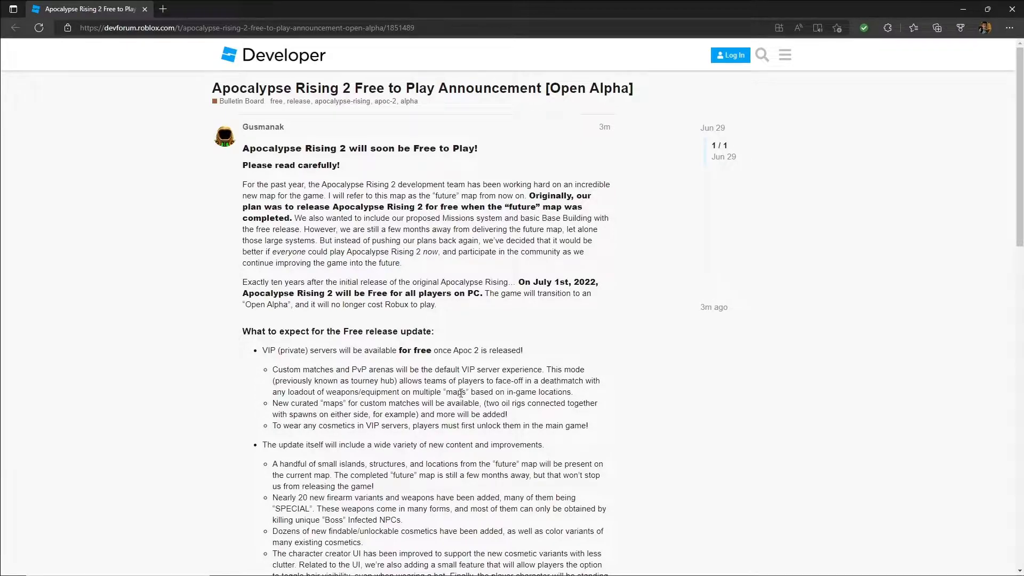
{"action": "mouse_move", "coordinate": [423, 404]}
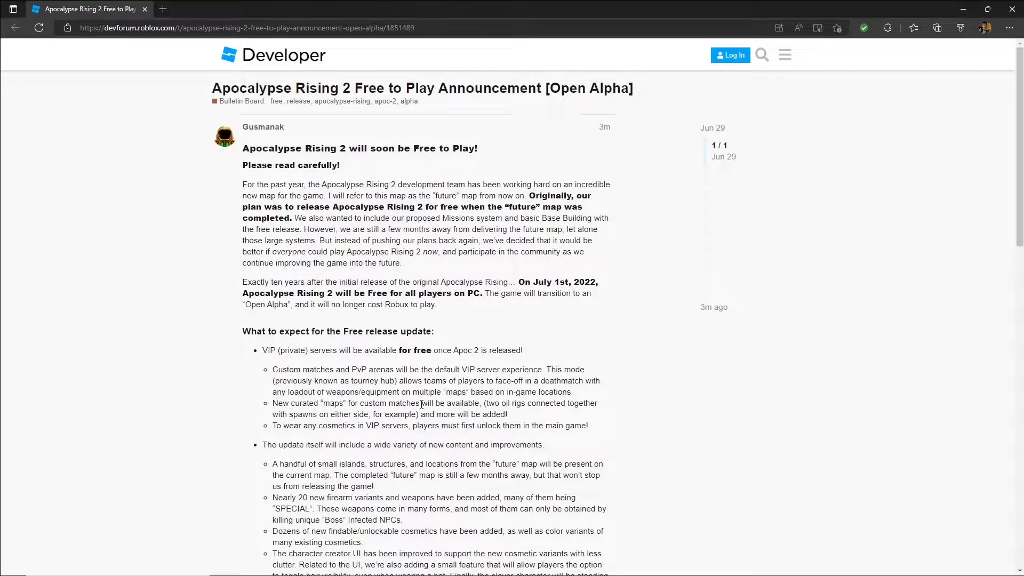
{"action": "mouse_move", "coordinate": [420, 404]}
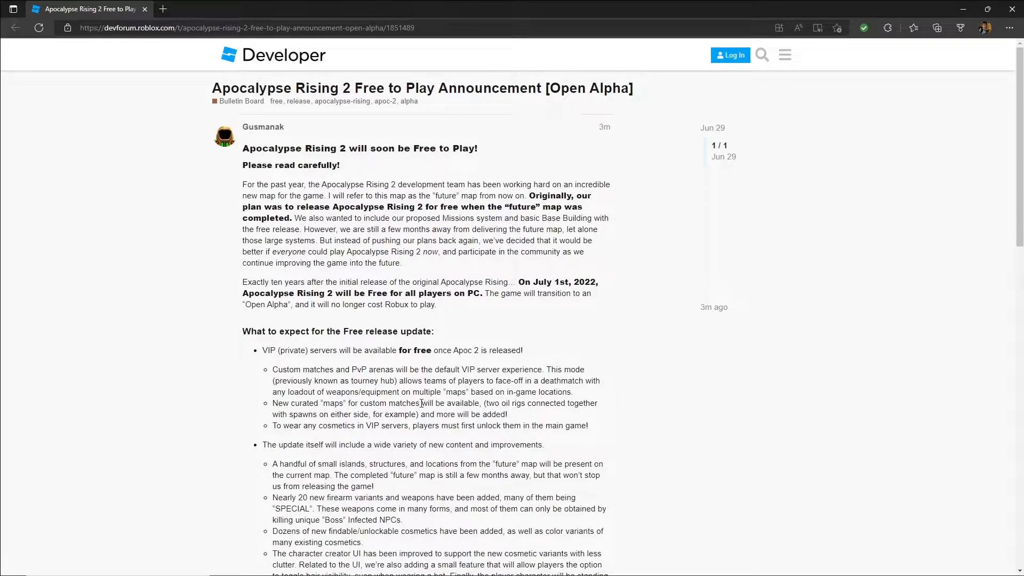
- Move past the opening paragraphs to the 'What to expect for the Free release update' section
{"action": "left_click_drag", "start_coordinate": [261, 349], "coordinate": [497, 350]}
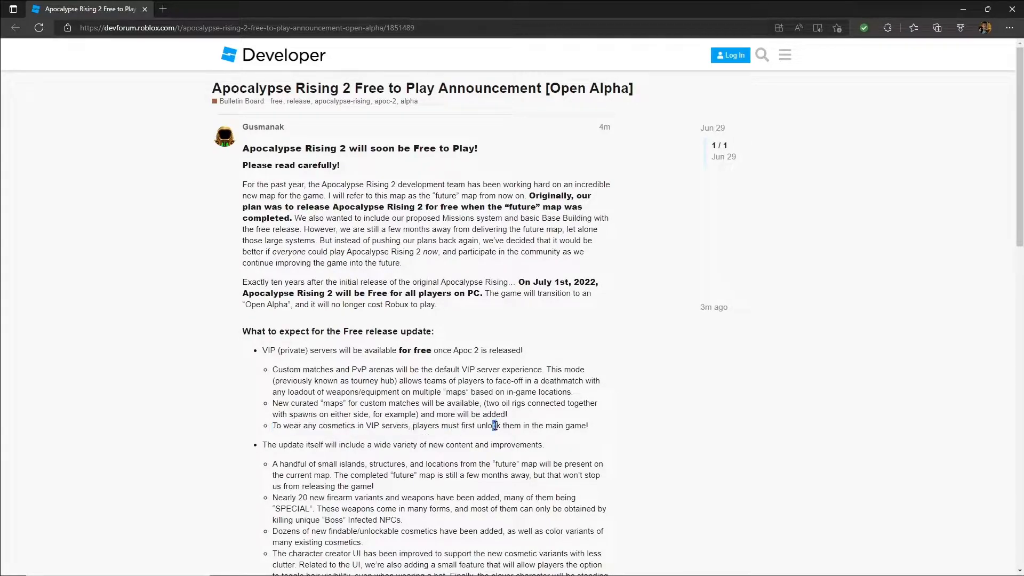
{"action": "scroll", "scroll_direction": "down", "scroll_amount": 3}
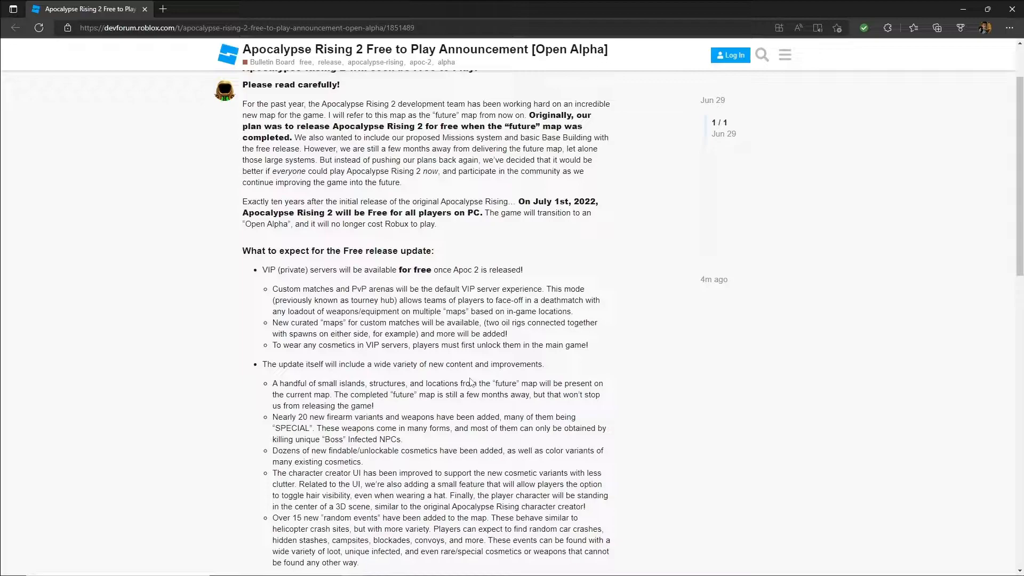
{"action": "mouse_move", "coordinate": [290, 416]}
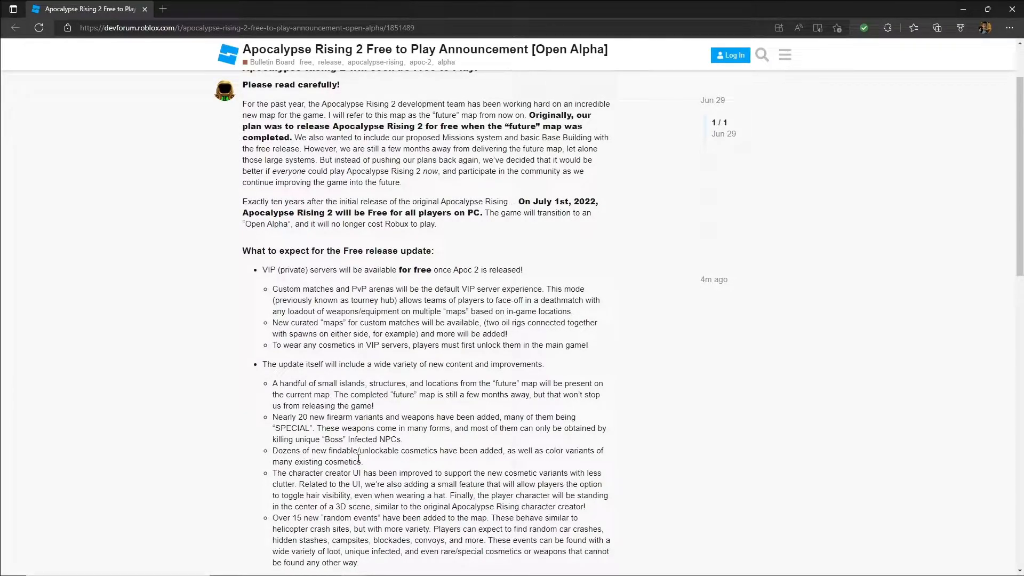
{"action": "scroll", "scroll_direction": "down", "scroll_amount": 3}
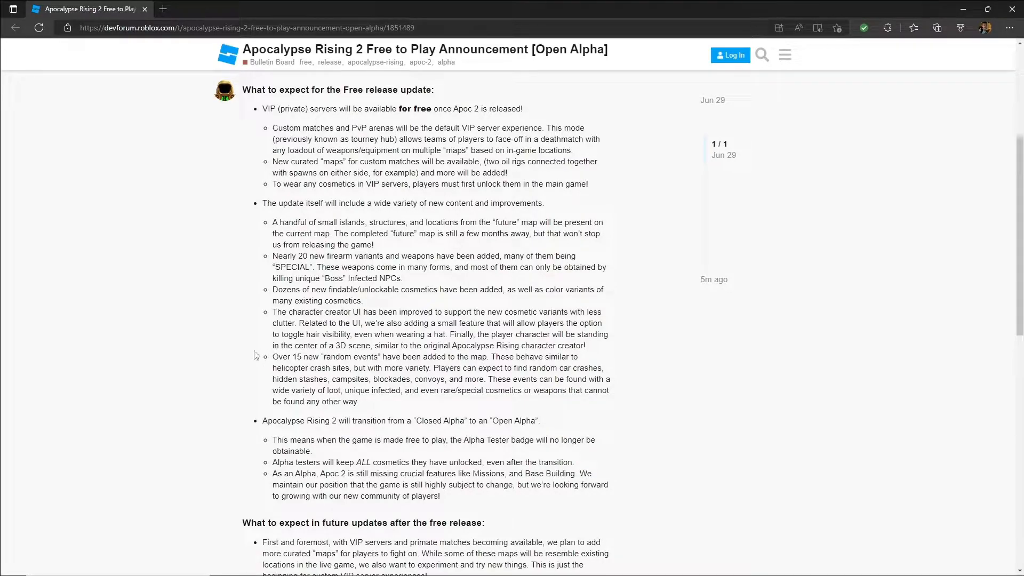
- Read the future updates, the thank-you note to Alpha testers and the July 1st, 2022 line
{"action": "scroll", "scroll_direction": "down", "scroll_amount": 3}
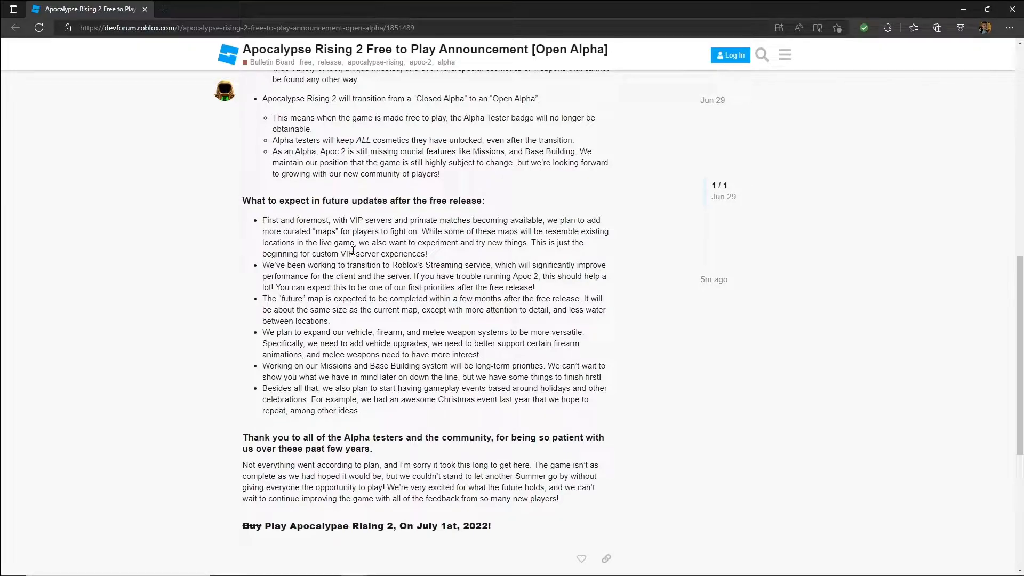
{"action": "mouse_move", "coordinate": [284, 271]}
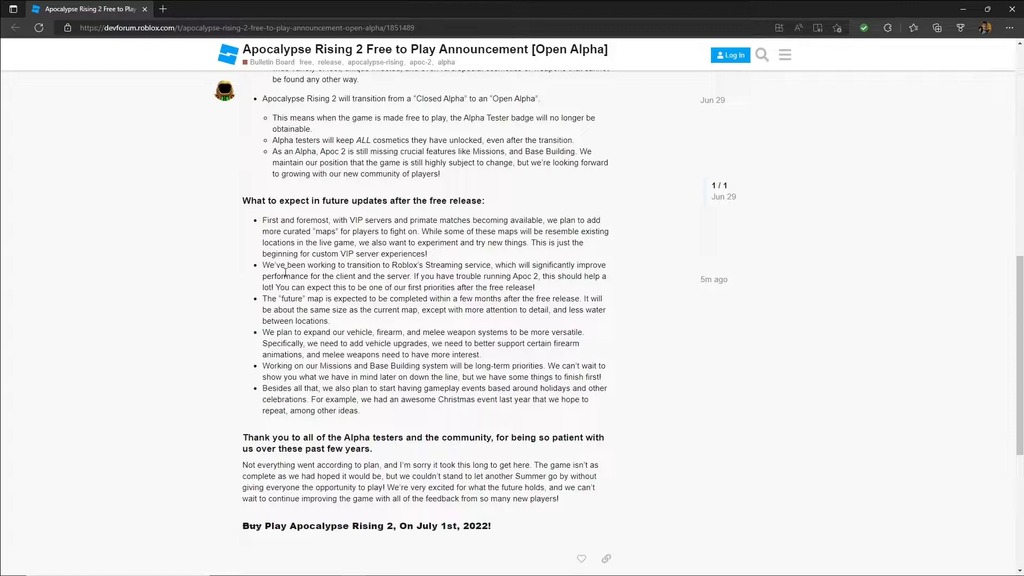
{"action": "mouse_move", "coordinate": [277, 285]}
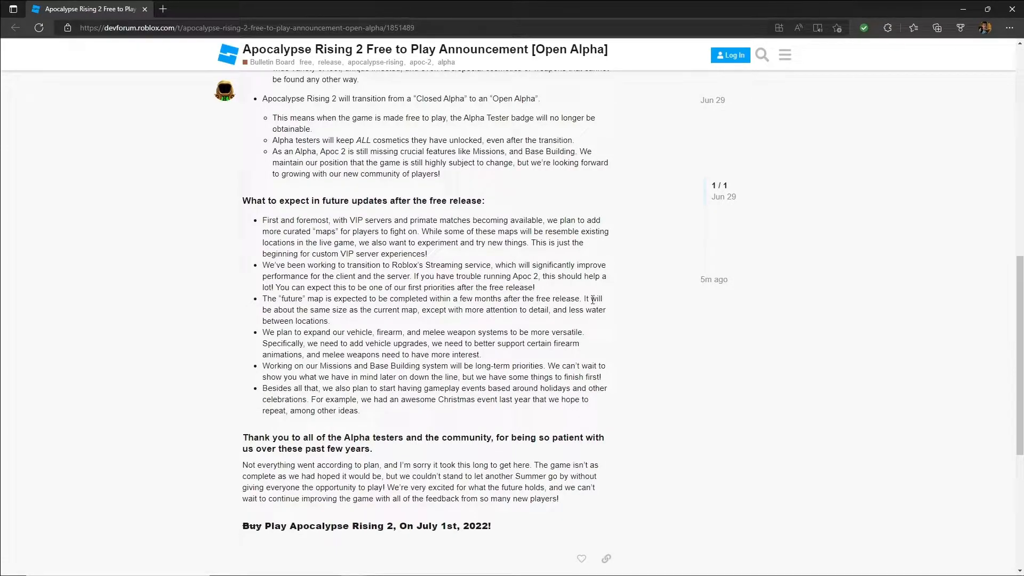
{"action": "mouse_move", "coordinate": [405, 318]}
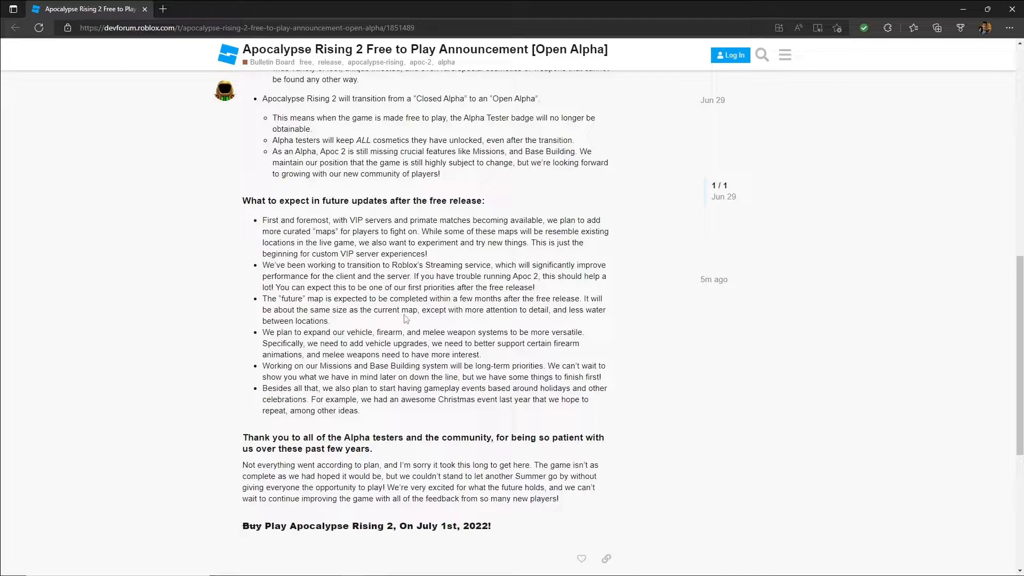
{"action": "mouse_move", "coordinate": [492, 315]}
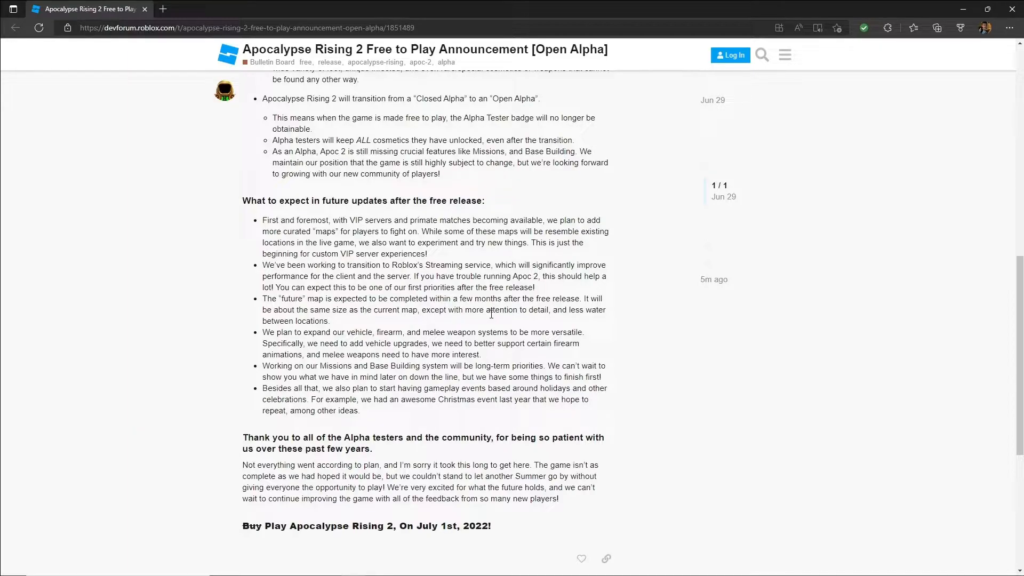
{"action": "mouse_move", "coordinate": [436, 334]}
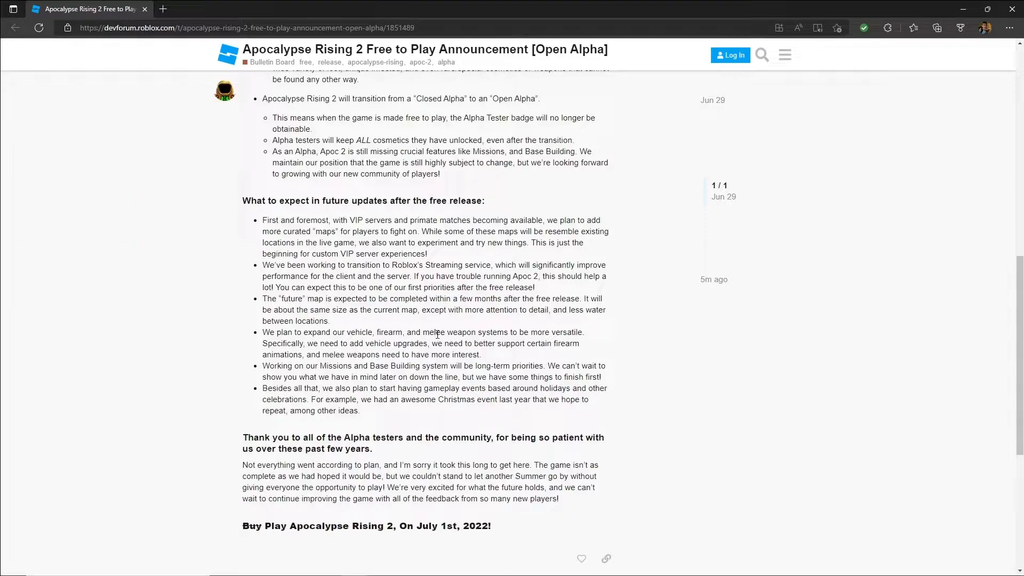
{"action": "mouse_move", "coordinate": [353, 329]}
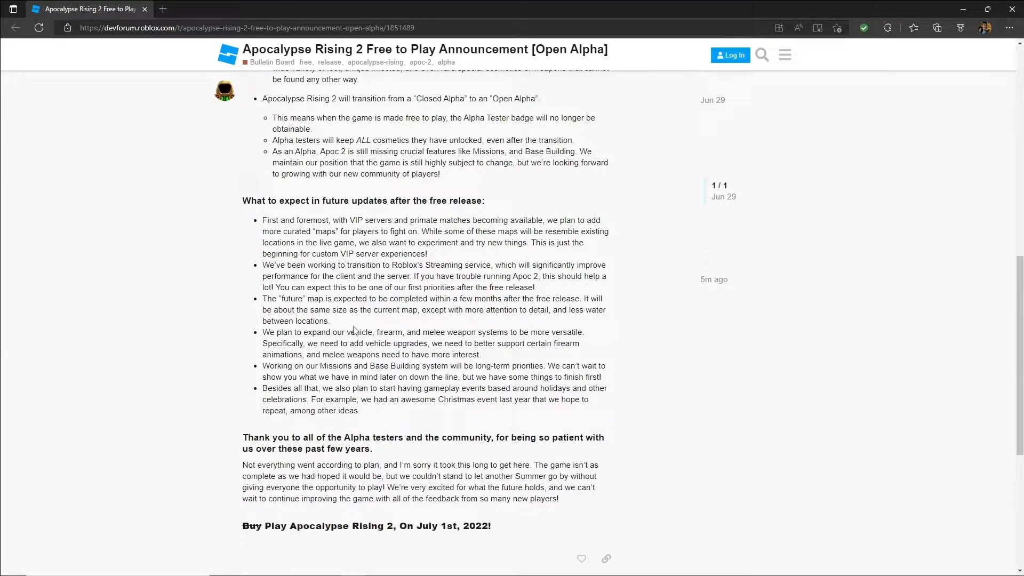
{"action": "mouse_move", "coordinate": [396, 343]}
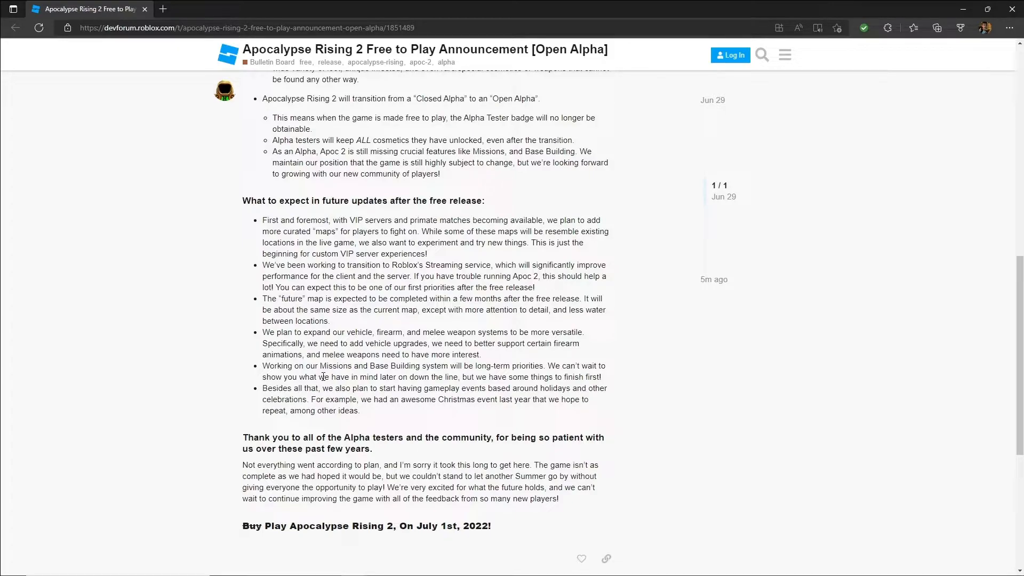
- Reach the sign-in prompt at the page end, then return to the post's top
{"action": "scroll", "scroll_direction": "down", "scroll_amount": 3}
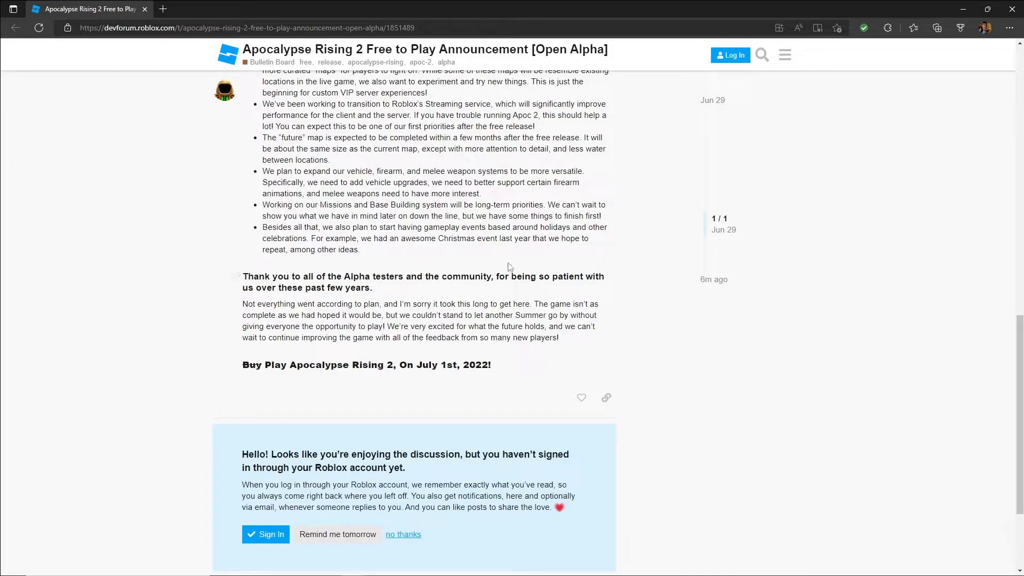
{"action": "mouse_move", "coordinate": [398, 252]}
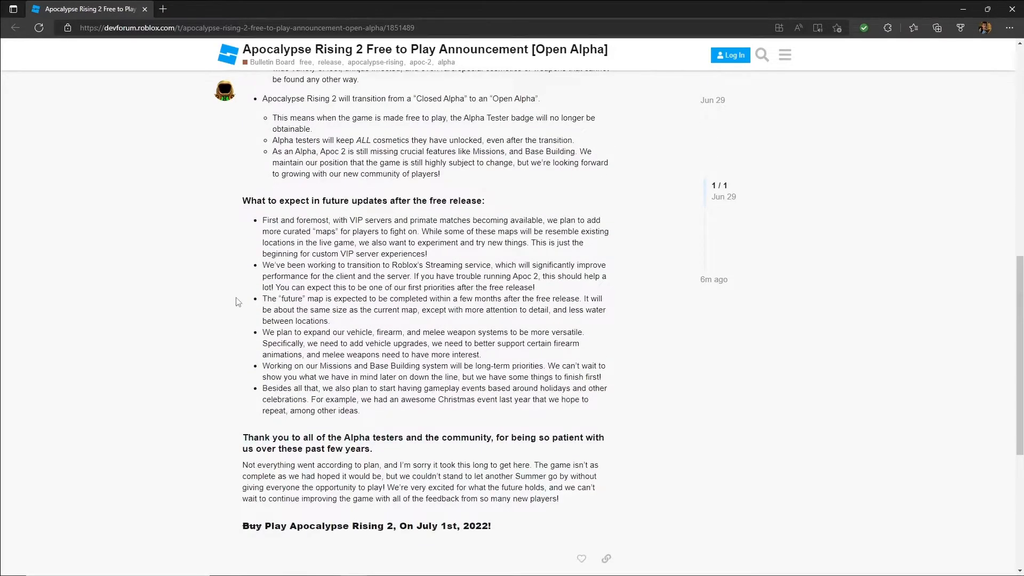
{"action": "scroll", "scroll_direction": "up", "scroll_amount": 3}
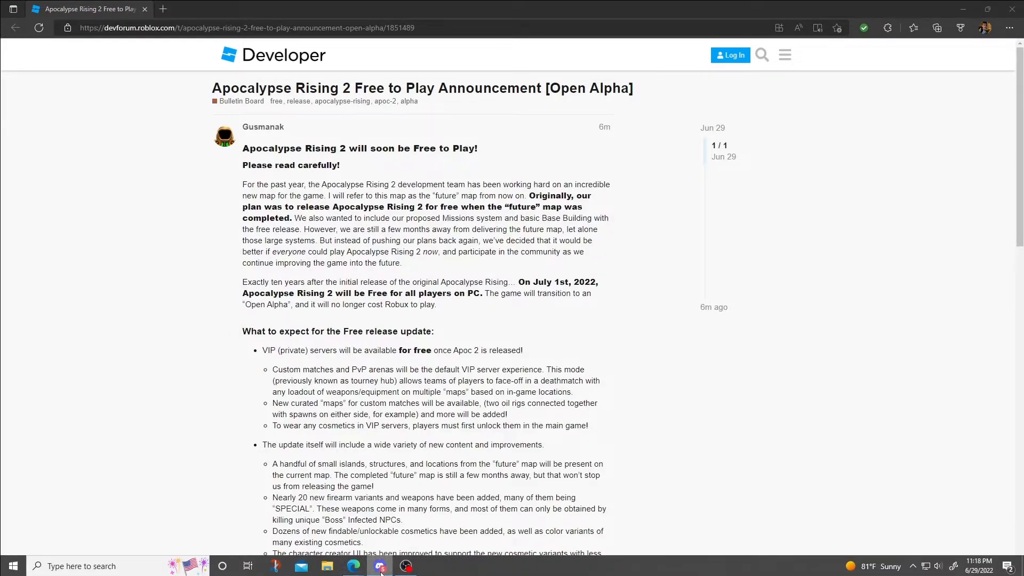
{"action": "scroll", "scroll_direction": "down", "scroll_amount": 3}
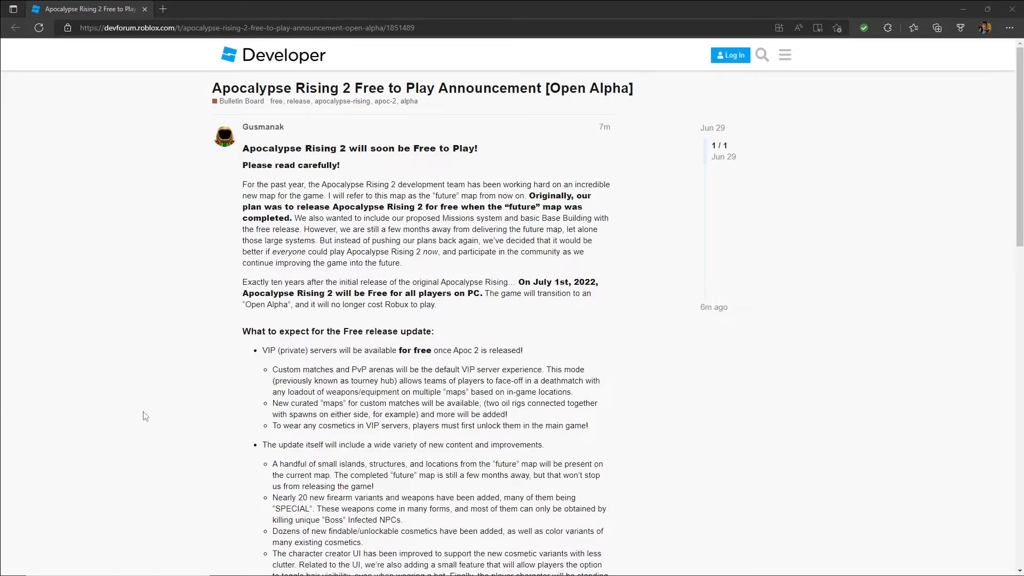
- Bring the random-events note, Open Alpha transition points and future-updates list into view
{"action": "scroll", "scroll_direction": "down", "scroll_amount": 3}
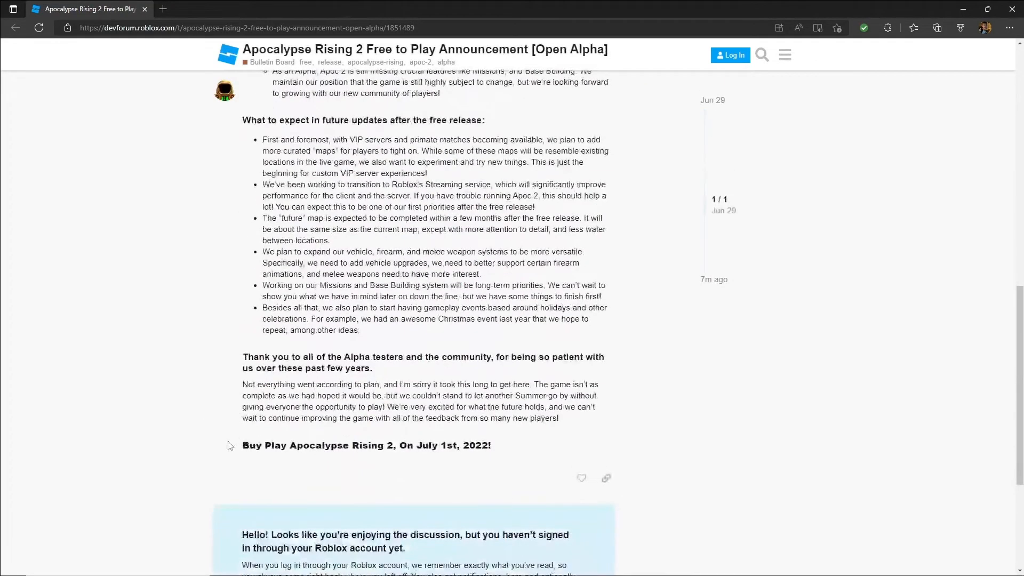
{"action": "scroll", "scroll_direction": "down", "scroll_amount": 3}
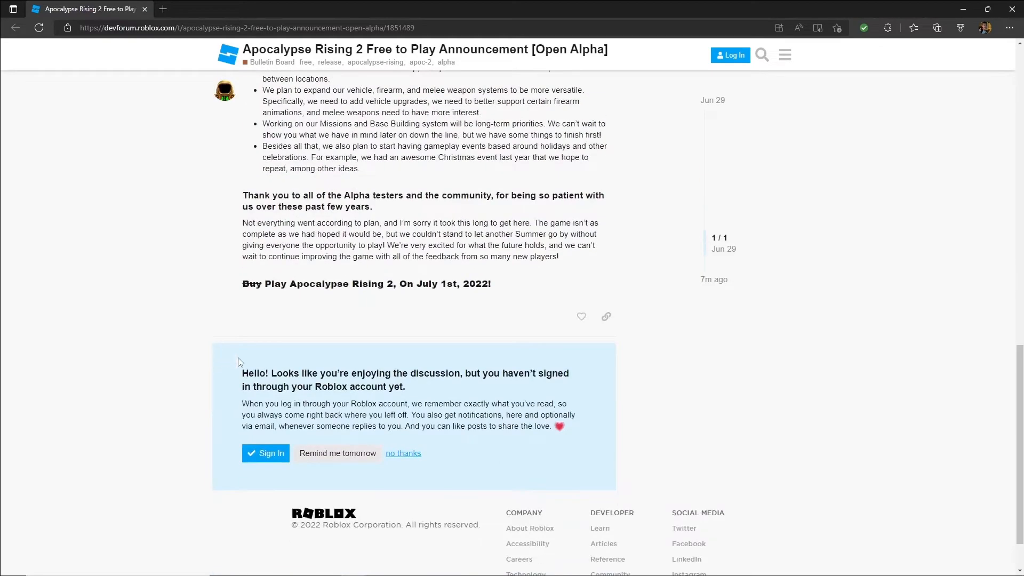
{"action": "scroll", "scroll_direction": "up", "scroll_amount": 3}
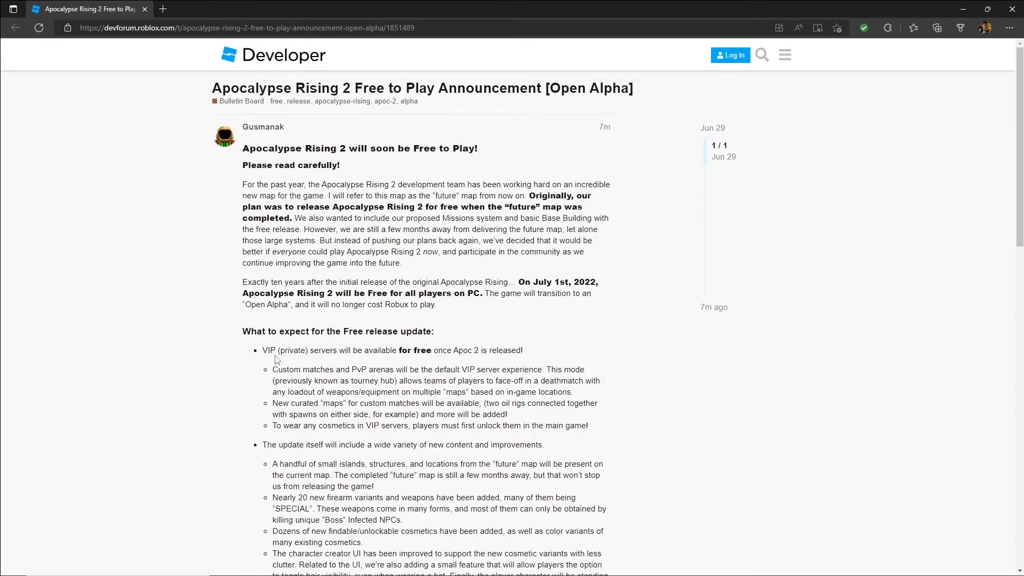
{"action": "mouse_move", "coordinate": [364, 304]}
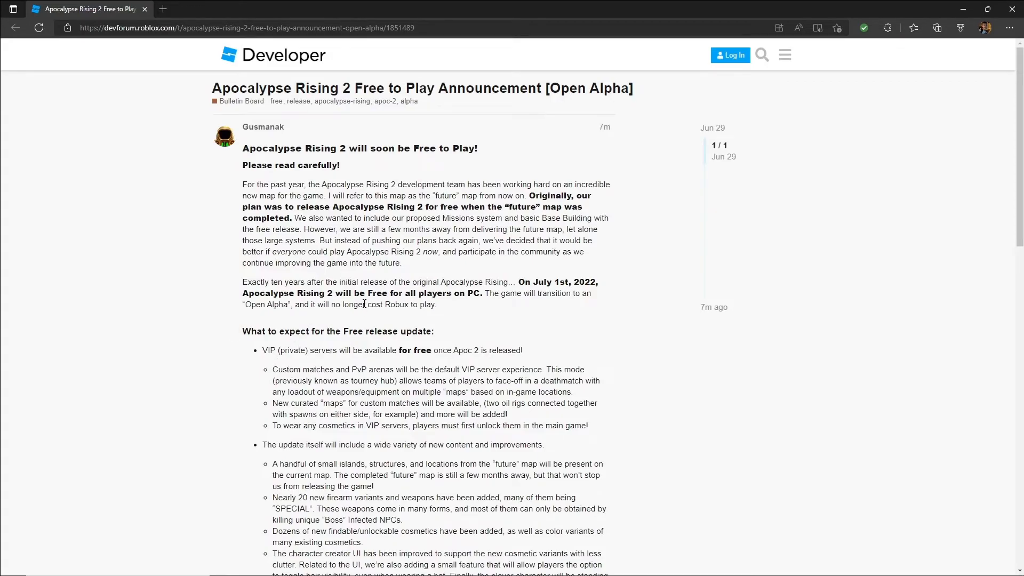
{"action": "scroll", "scroll_direction": "down", "scroll_amount": 3}
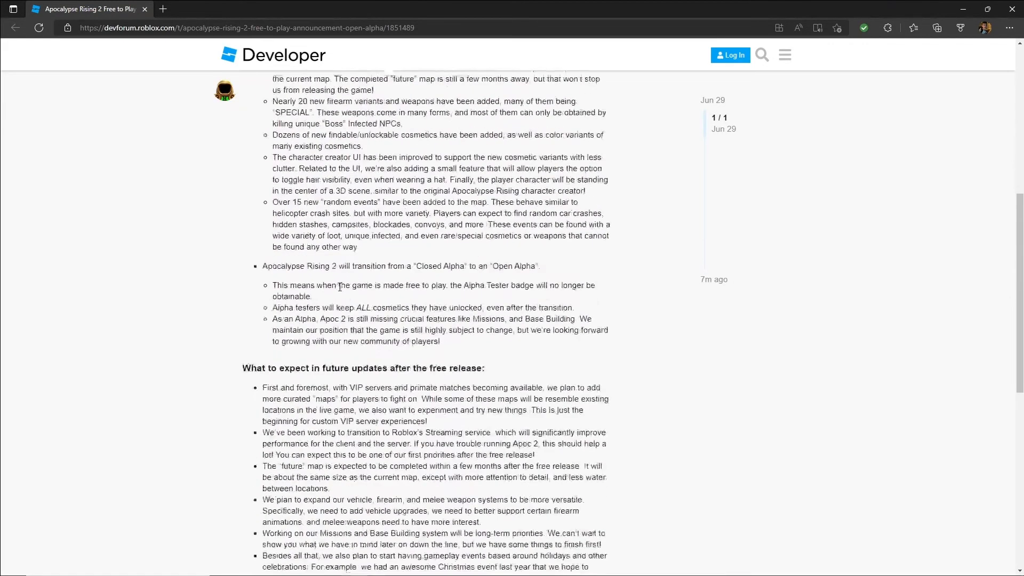